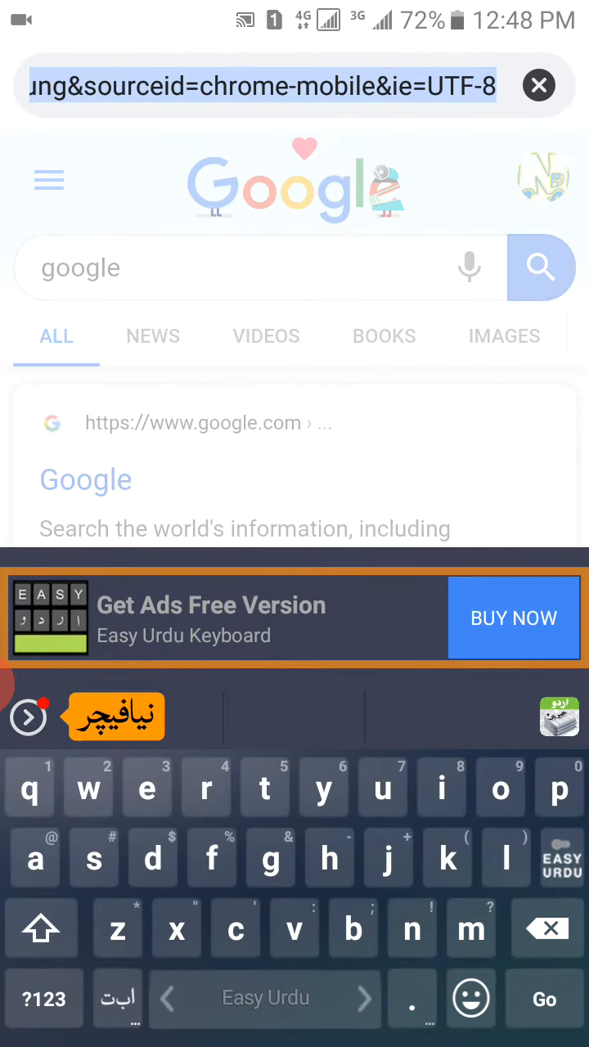
- Navigate to youtube.com from the Chrome address bar
text(youtube.com)
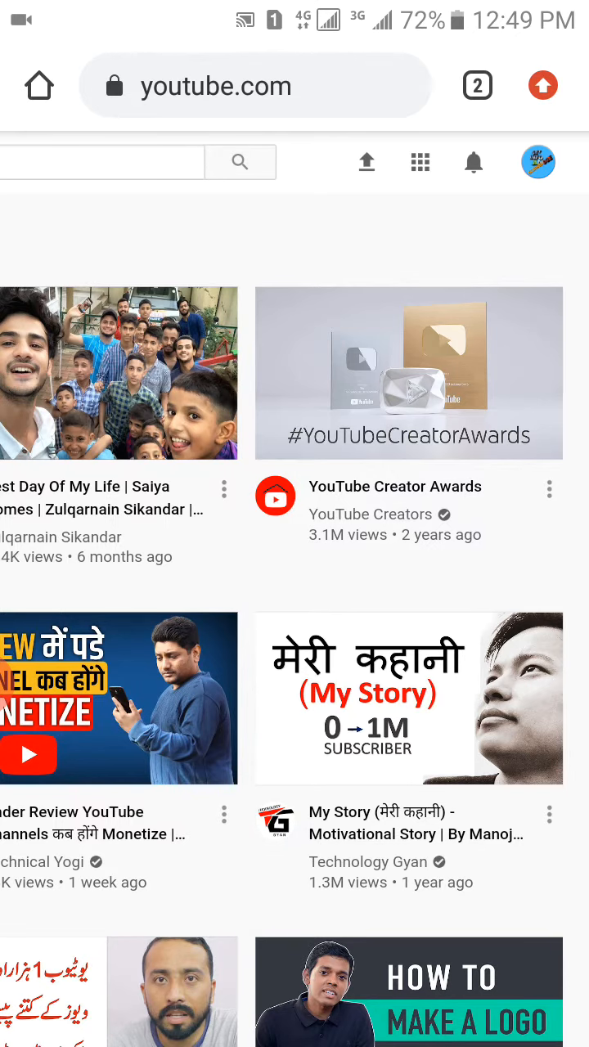
- Go to the GET INFORMATION AND KNOWLEDGE channel page via the account menu's Your channel
click(537, 160)
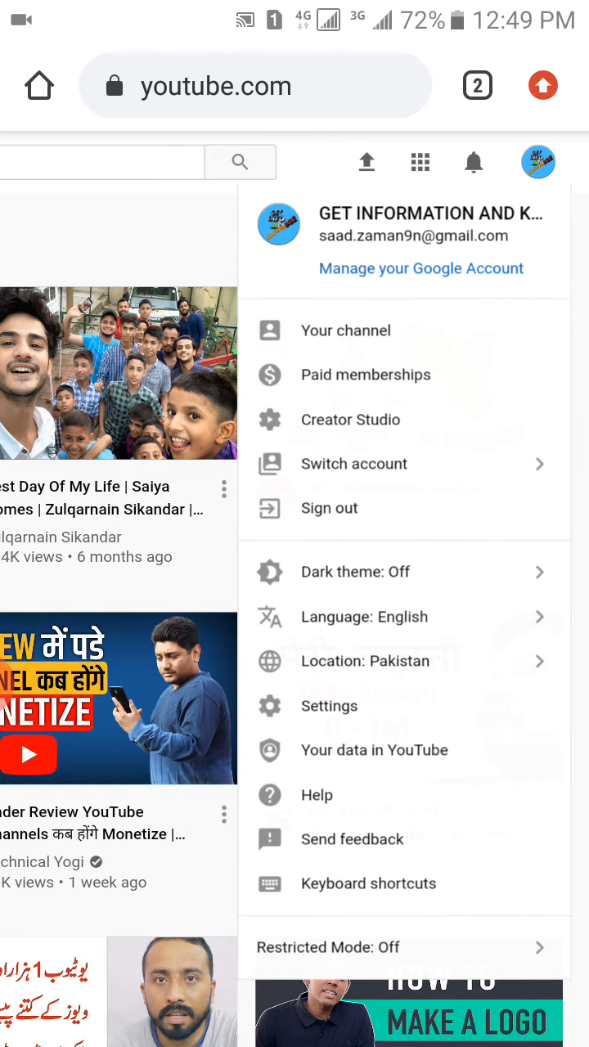
click(346, 330)
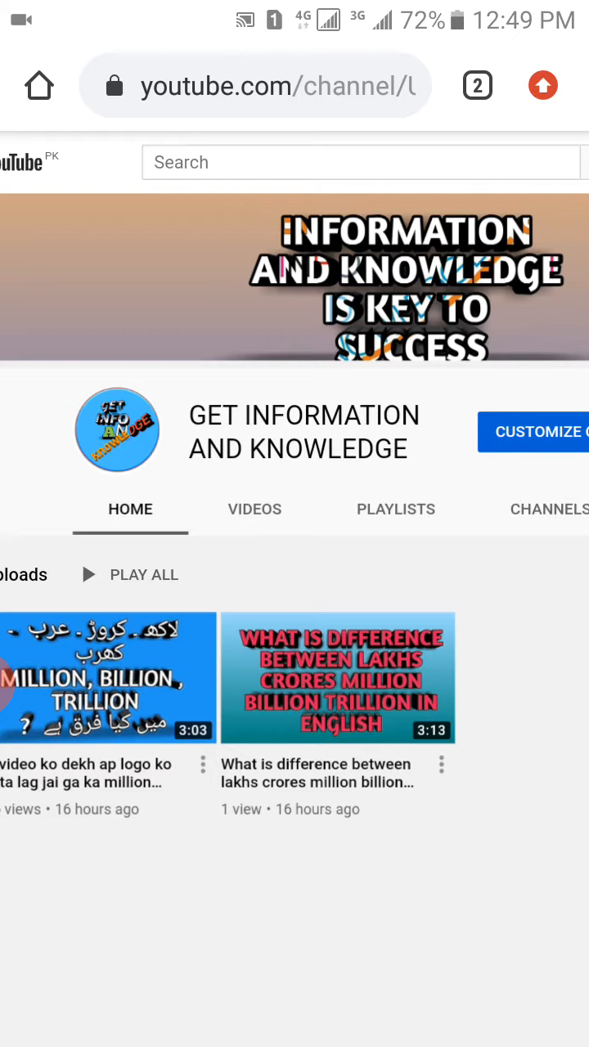
- Begin changing the channel logo and accept editing the picture in Google account
click(117, 432)
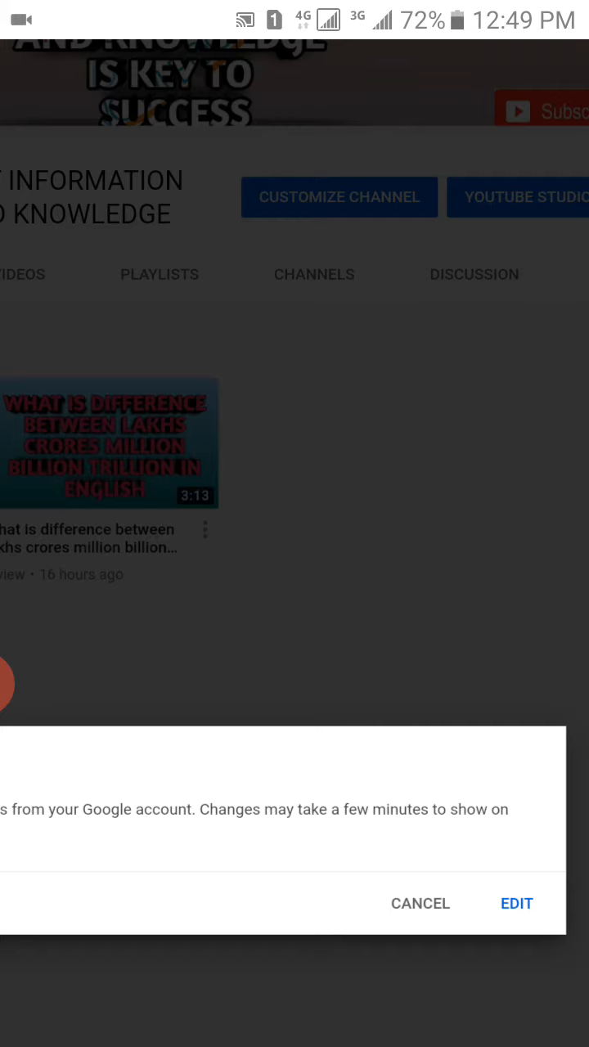
click(419, 903)
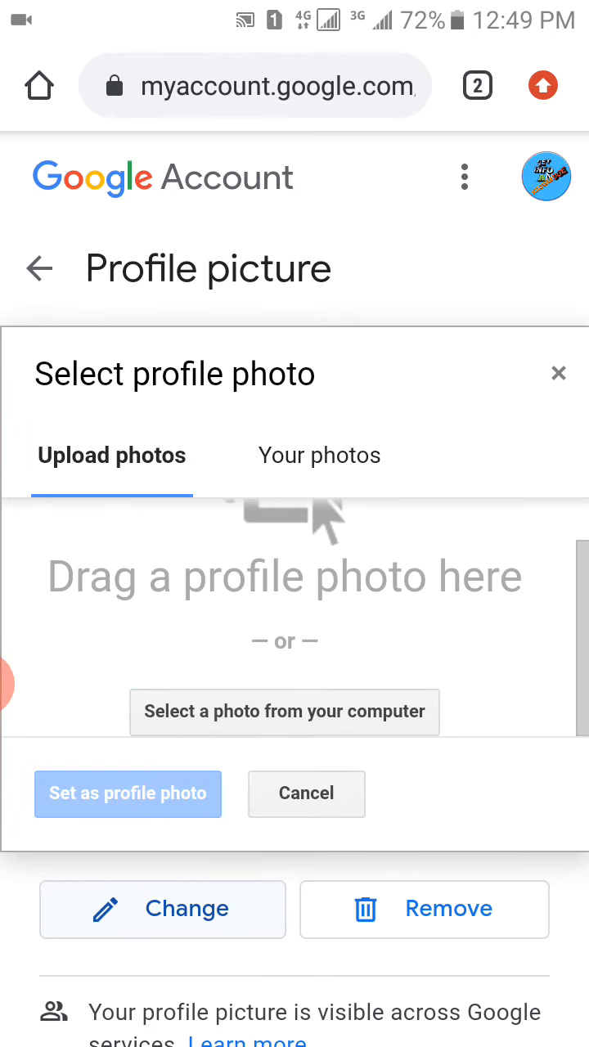
- Choose to select a photo from the phone, bringing up the Choose an action sheet
click(284, 710)
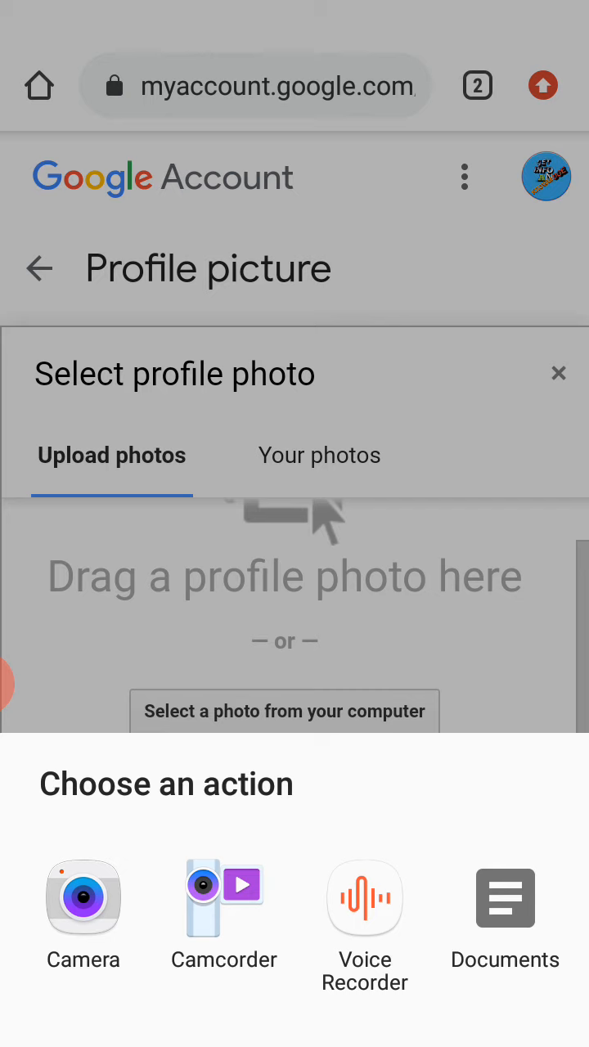